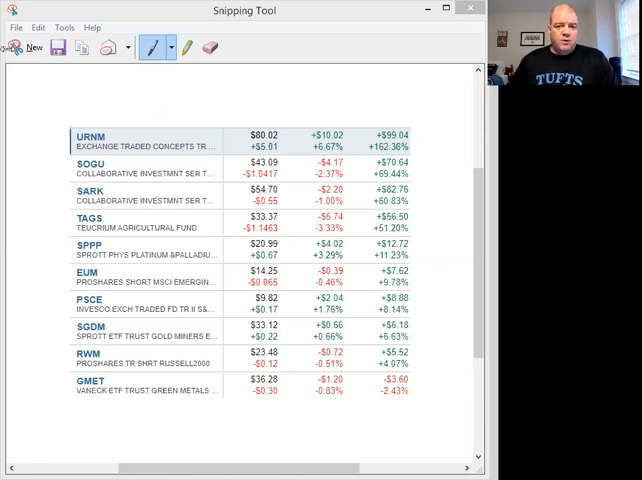
pyautogui.moveTo(336, 105)
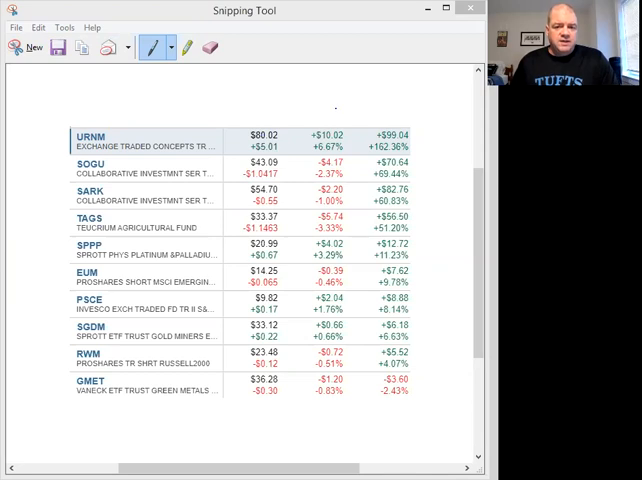